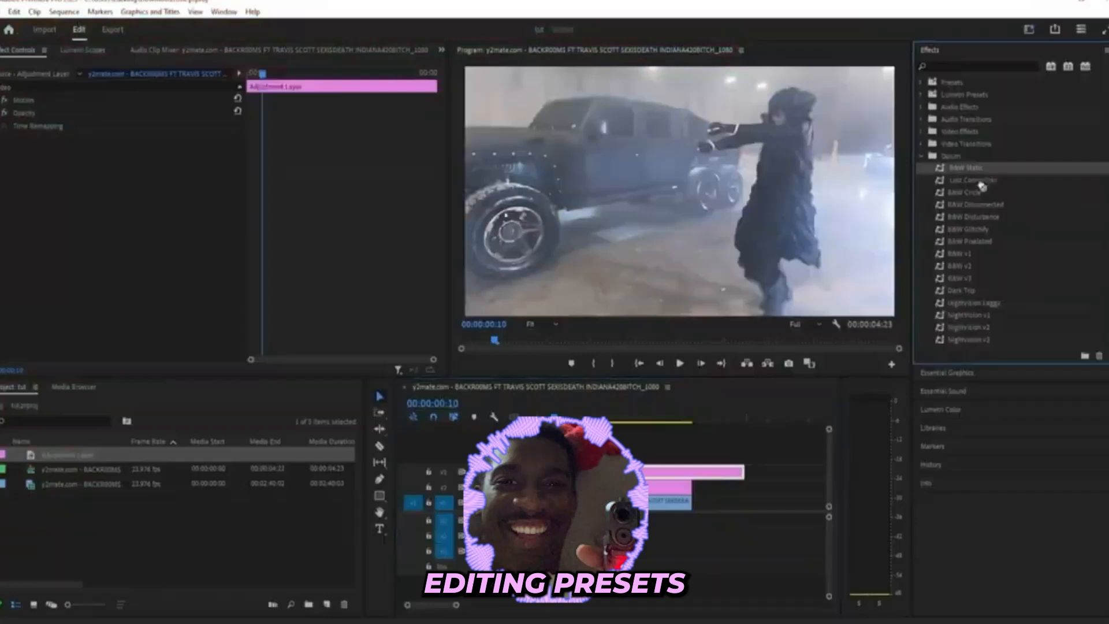
Step: Leave the Luma creations page behind and open a new ChatGPT chat in a second browser tab
double_click(960, 168)
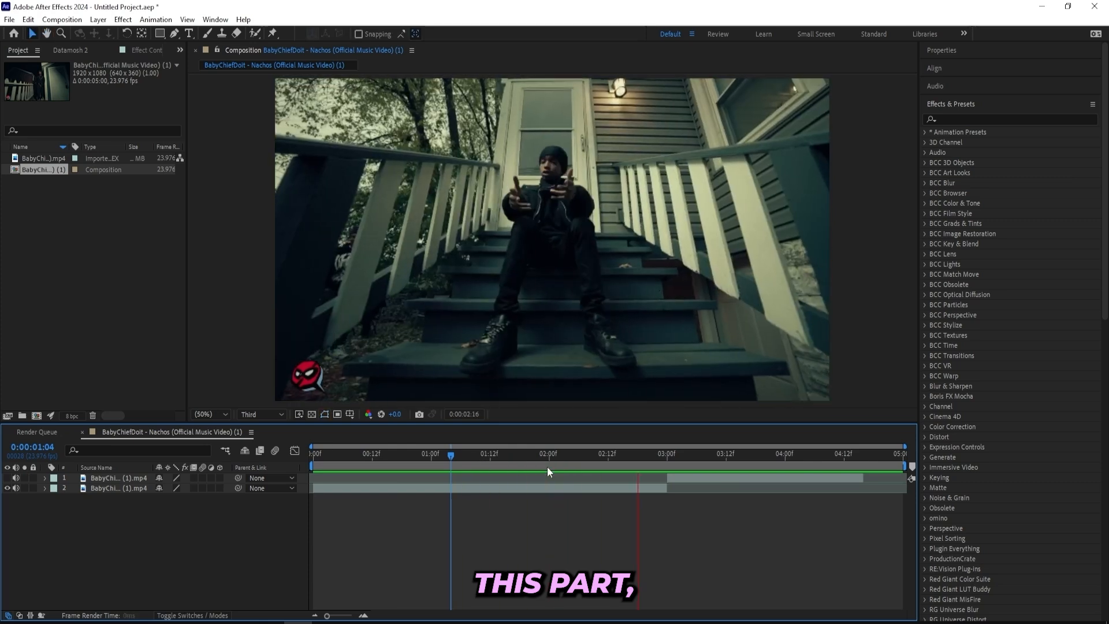
click(548, 453)
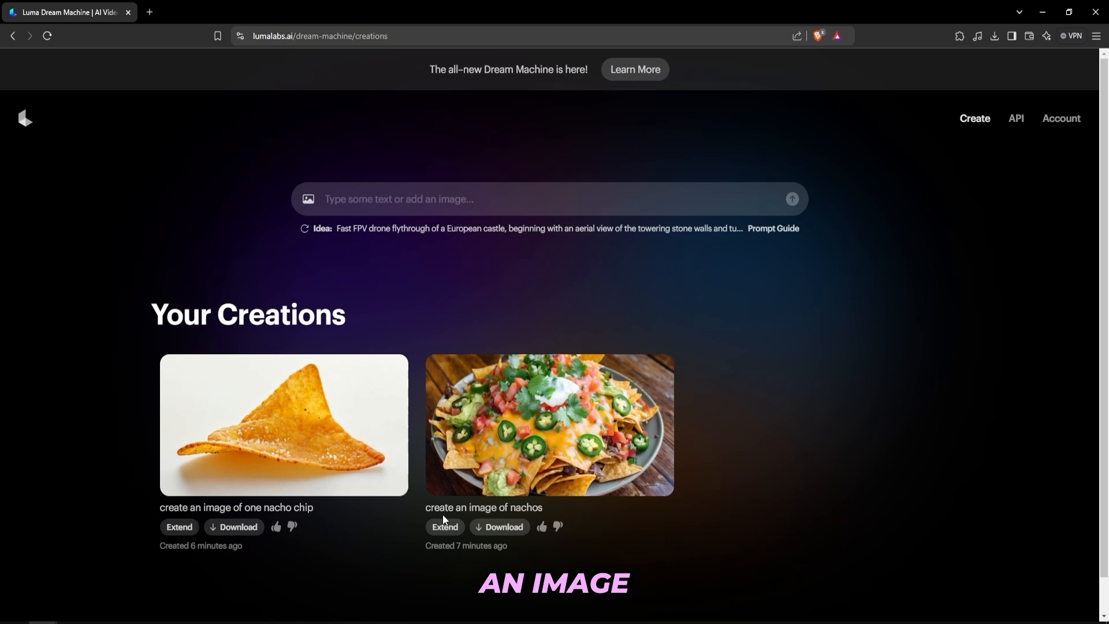
mouse_move(677, 444)
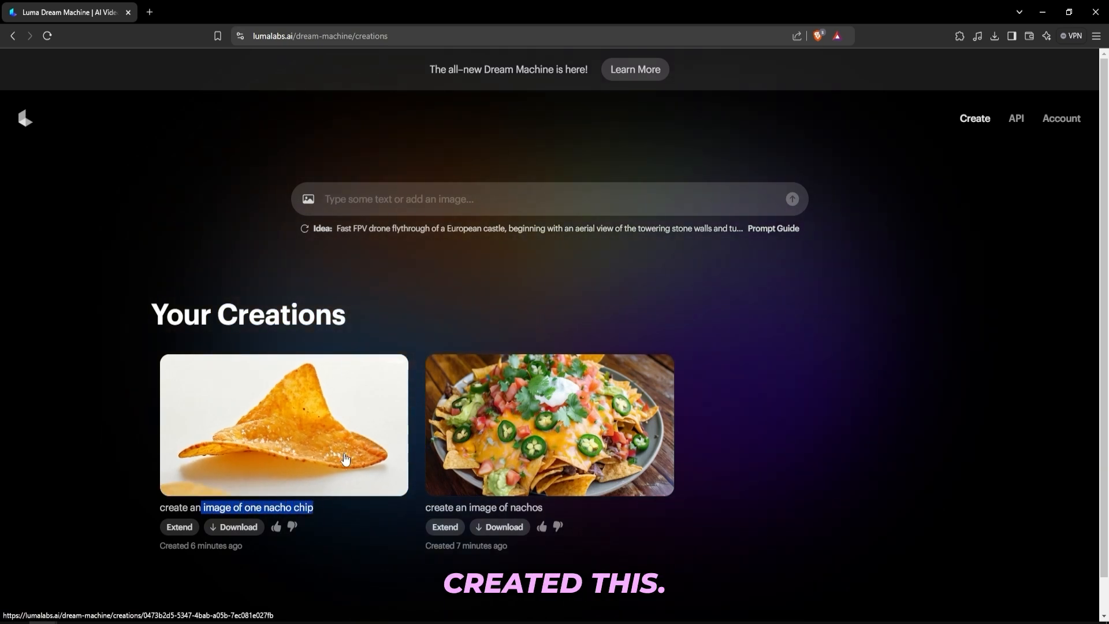
click(203, 11)
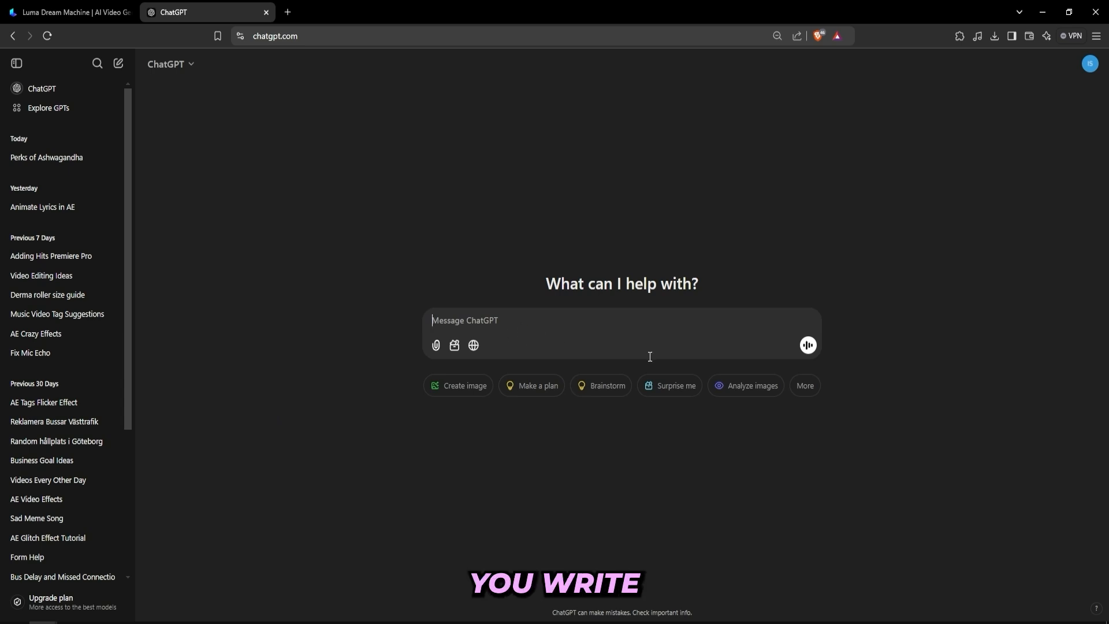
Step: Ask ChatGPT for a lumalabs.ai prompt for 'create an image of one nacho chip', copy the answer and return to Luma
text(create an image of one nacho chip)
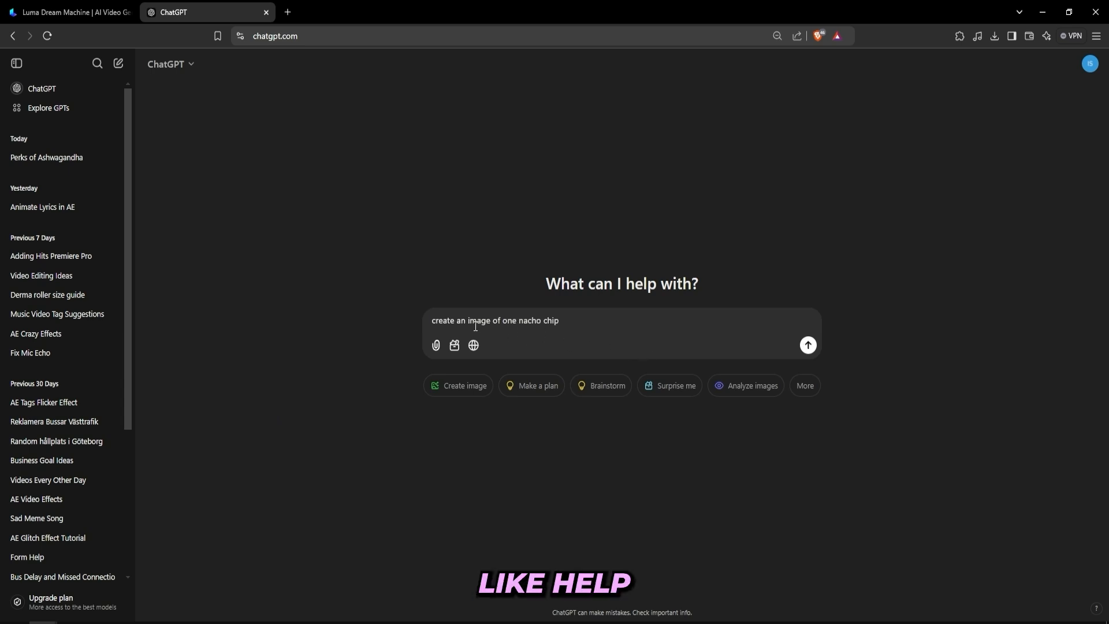
text(help me write prompt for)
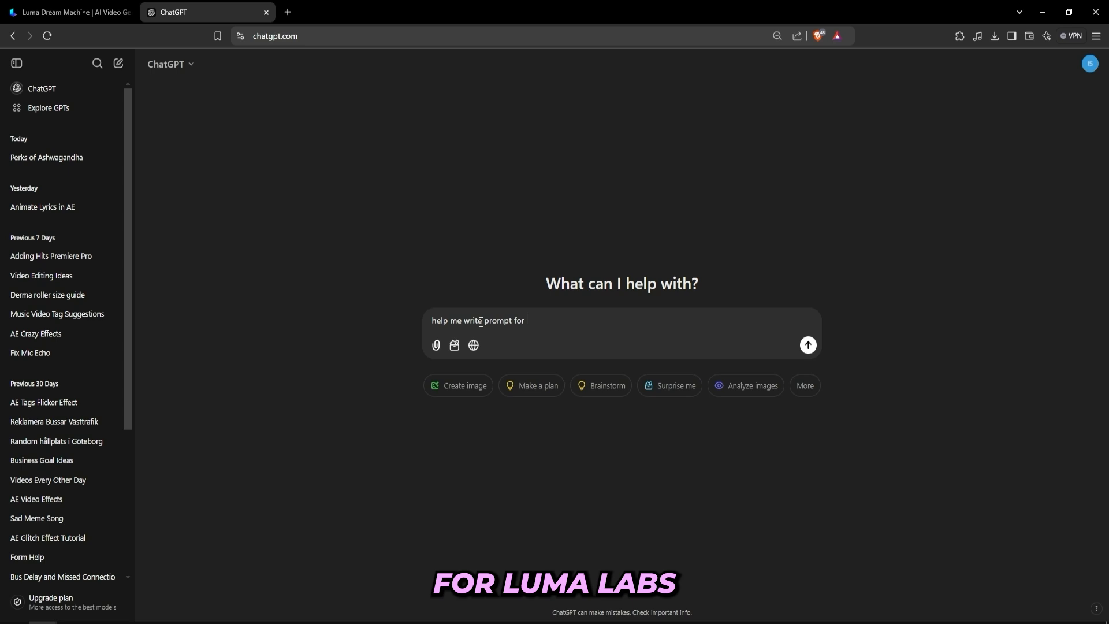
text(lumalabs.ai)
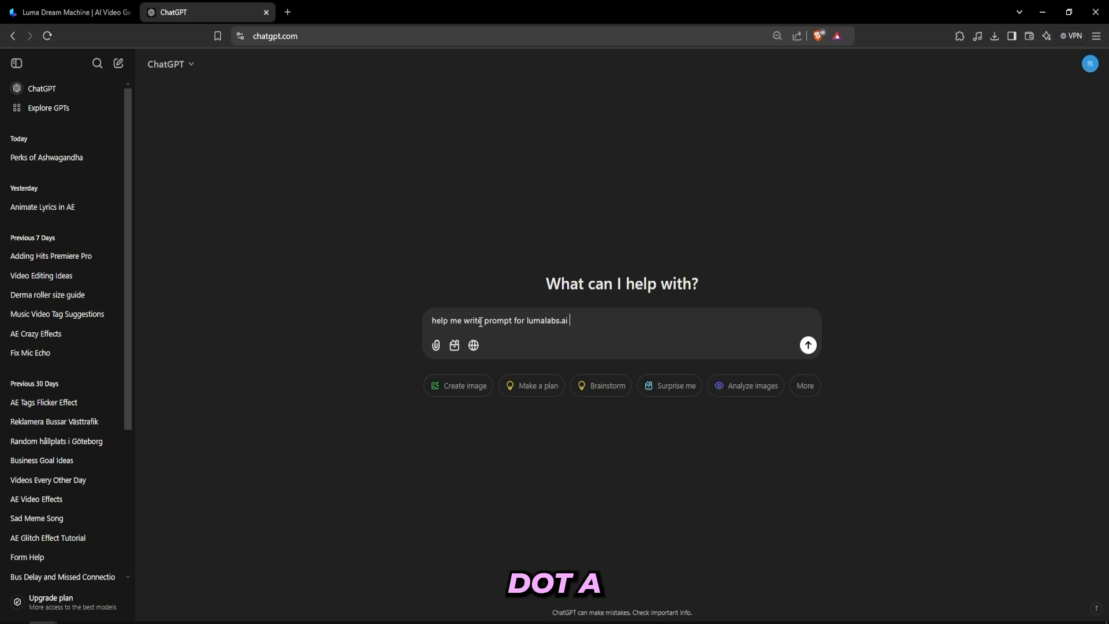
text("create an image of one nacho chip ")
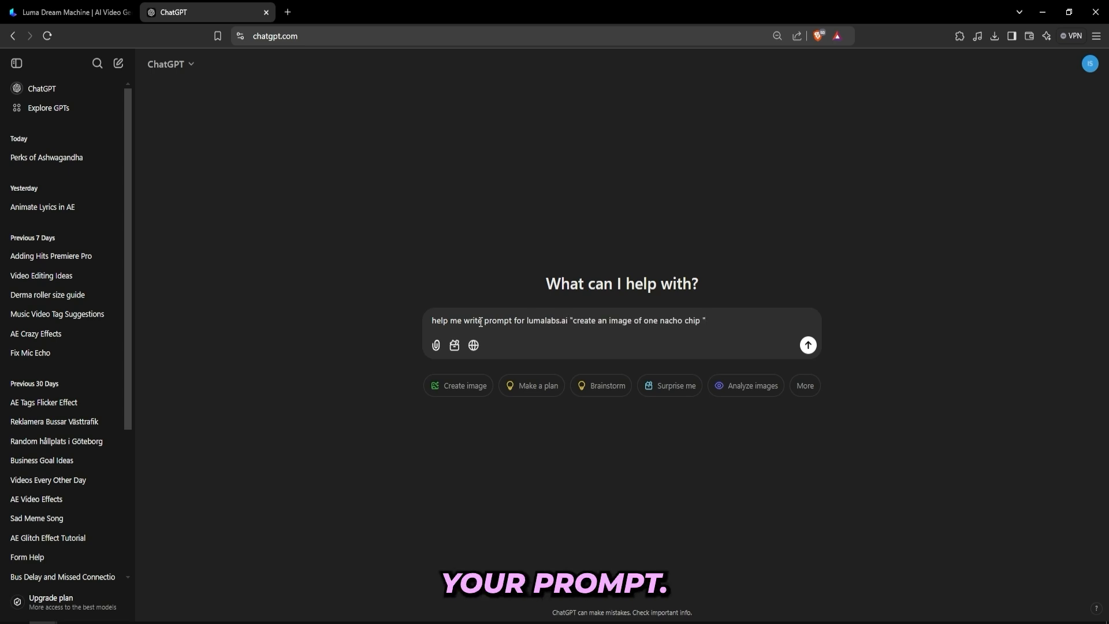
click(808, 344)
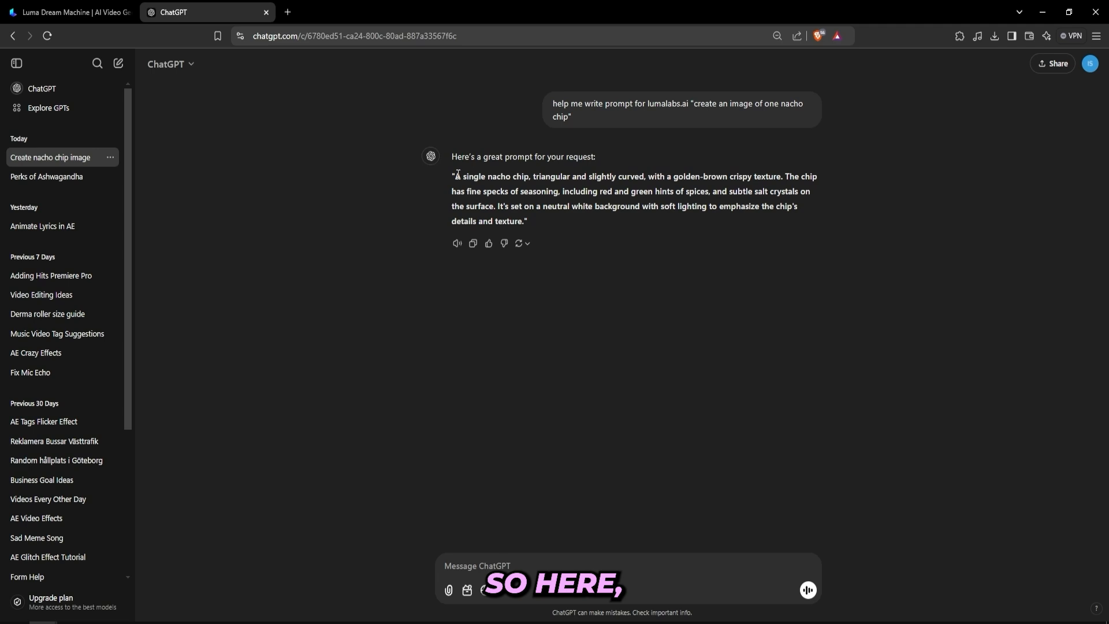
drag(453, 176, 527, 221)
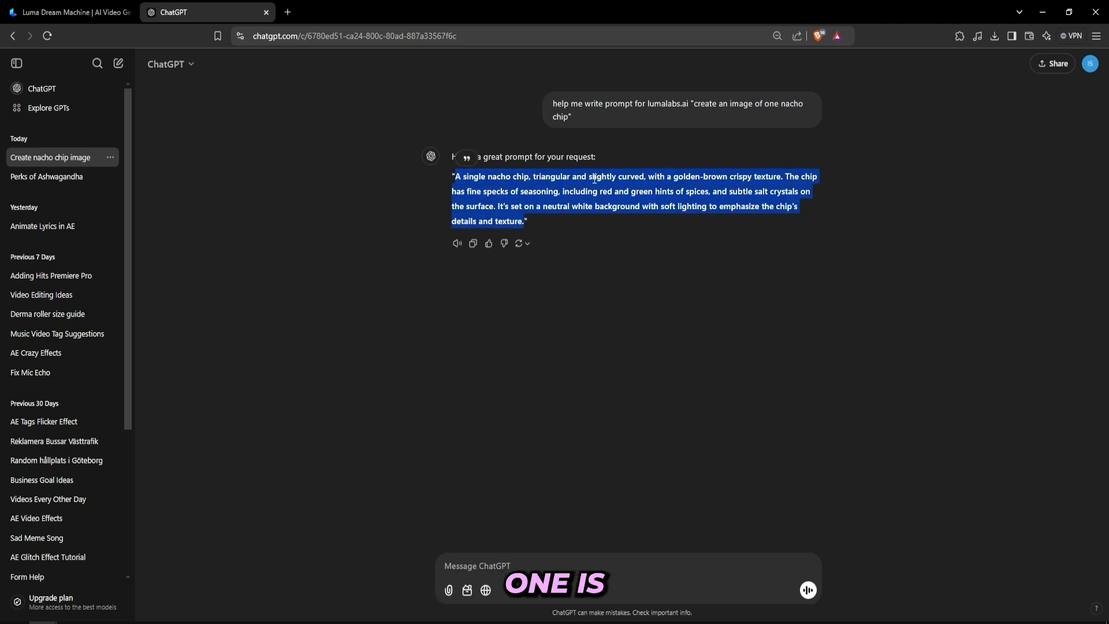
click(75, 13)
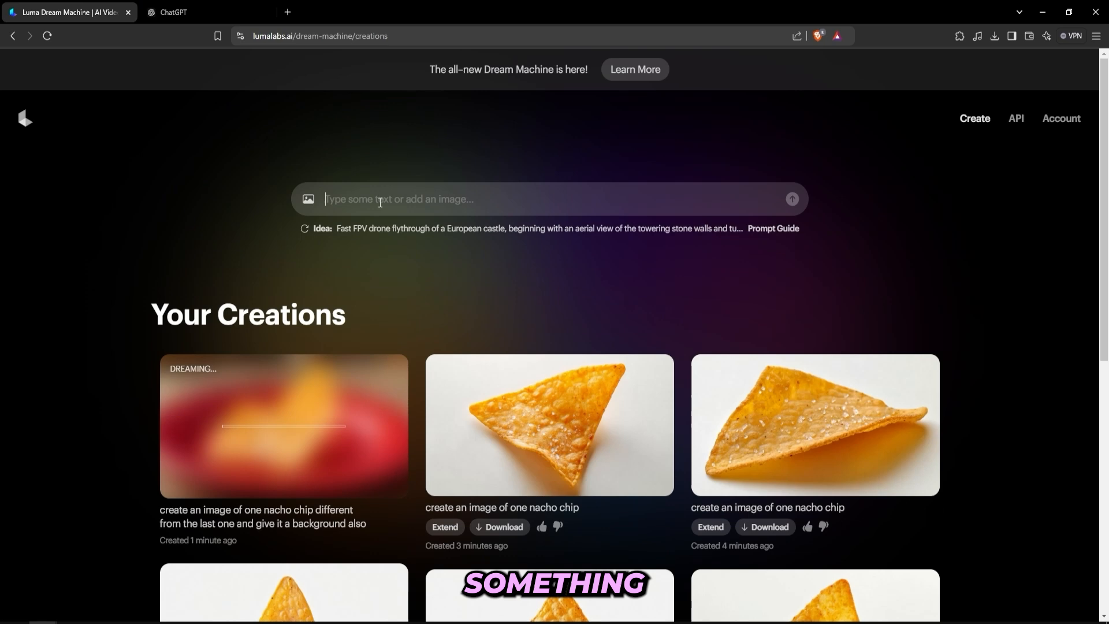
Step: Generate a new clip from ChatGPT's detailed single-nacho-chip prompt and review it among Your Creations
text(A single nacho chip, triangular and slightly curved, with a golden-brown crispy texture. The chip has fine specks of seasoning, including red and green hints of spices, and subtle salt crystals on the surface. It's set on a neutral white background with soft lighting to emphasize the chip's details and texture.)
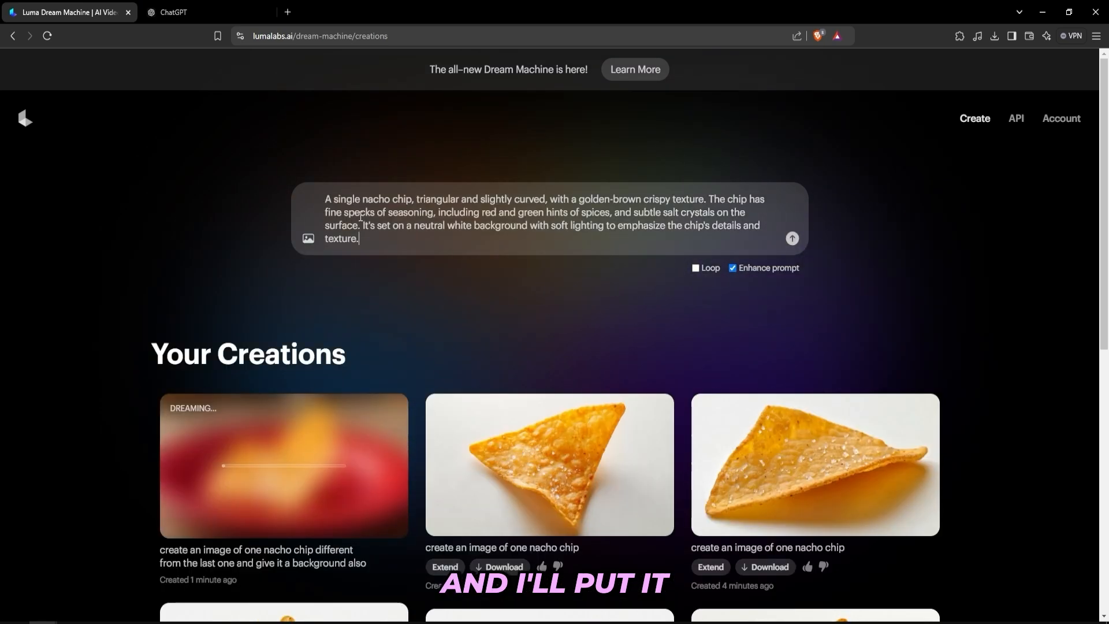
click(791, 238)
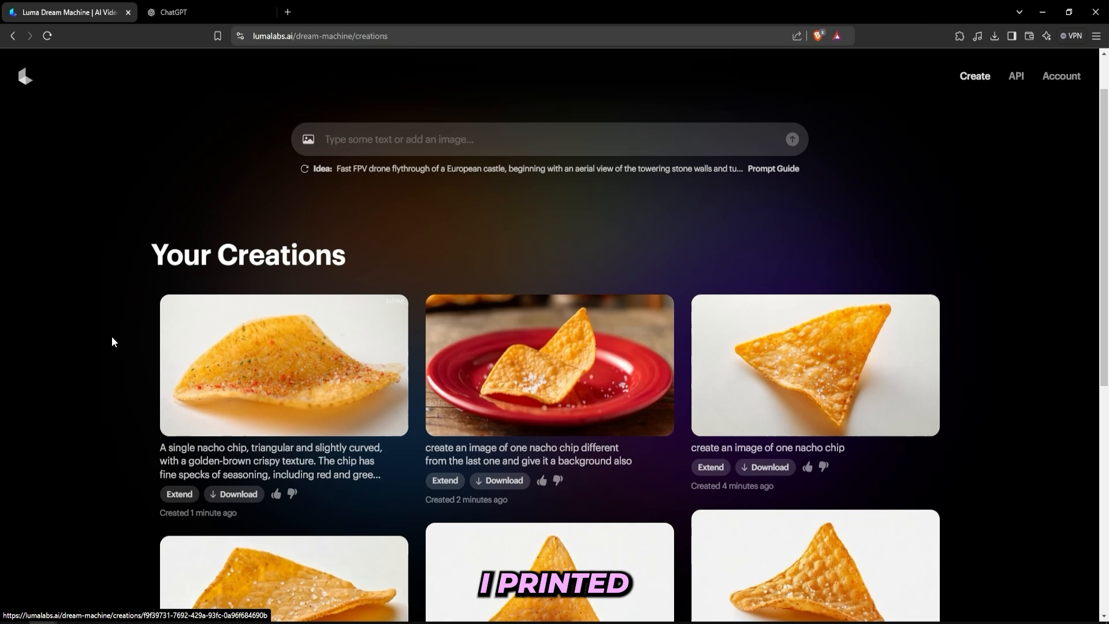
scroll(down, 3)
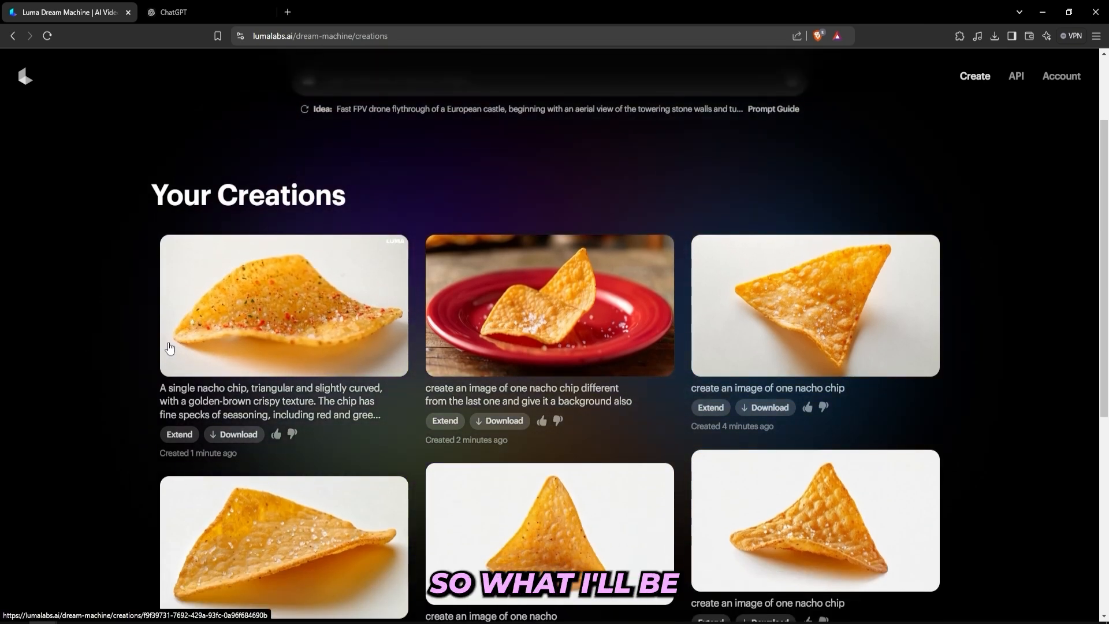
scroll(down, 3)
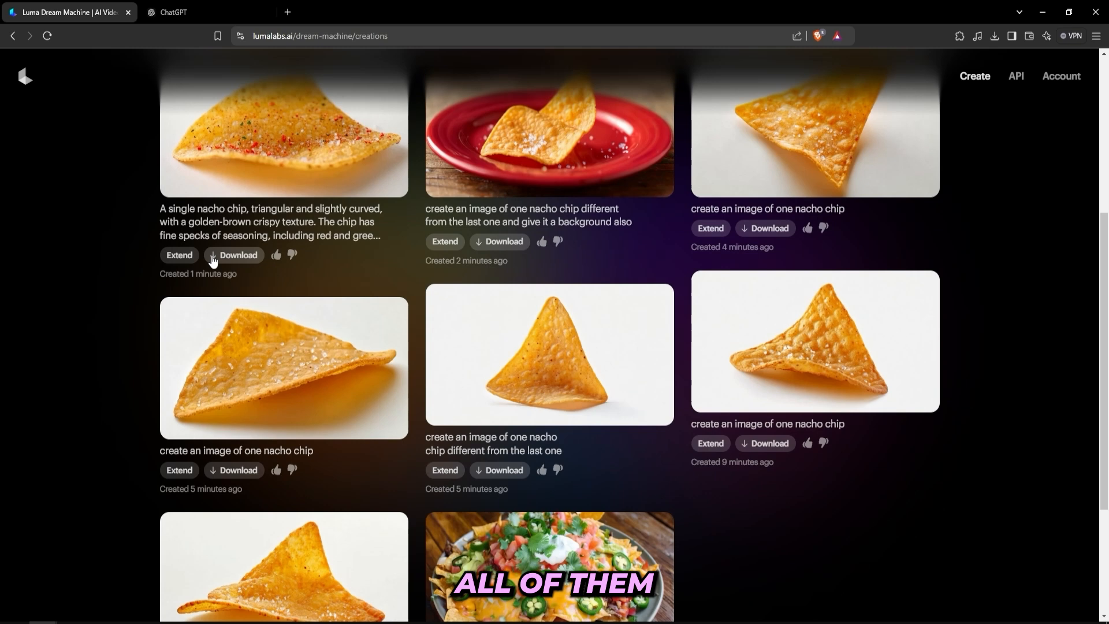
mouse_move(173, 327)
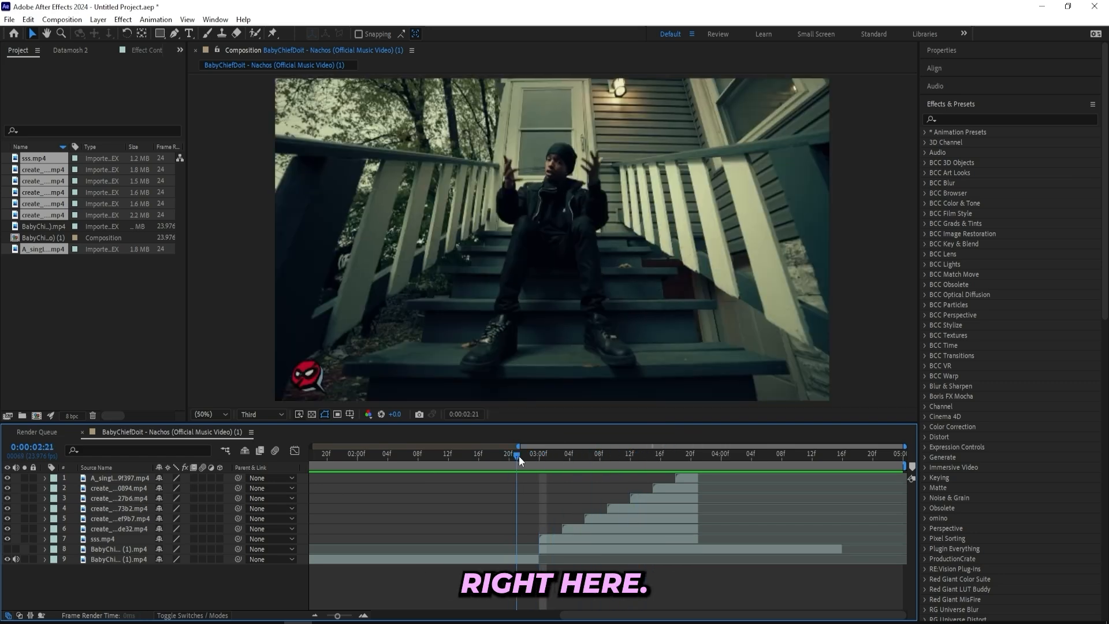
Step: Preview the imported nacho clips staggered along the song in the composition timeline
click(543, 470)
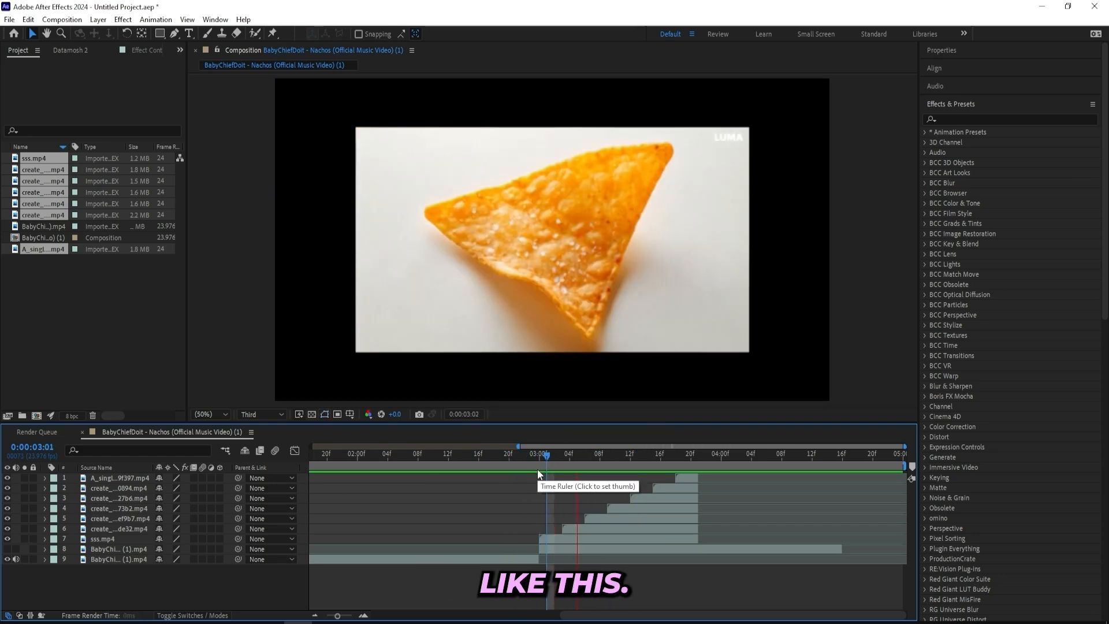
click(531, 454)
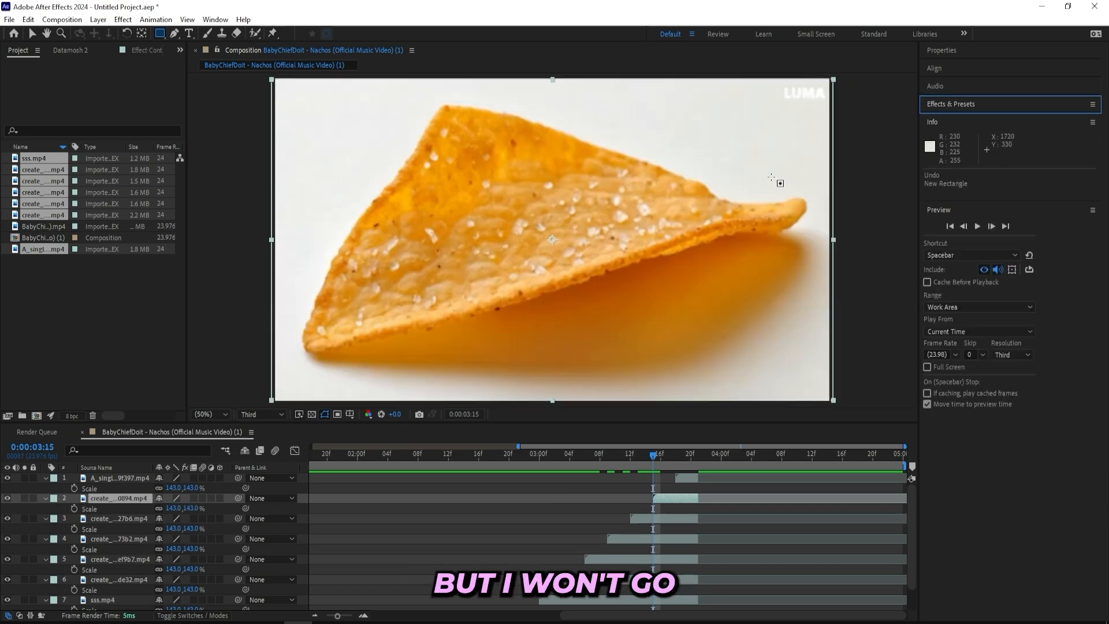
click(566, 475)
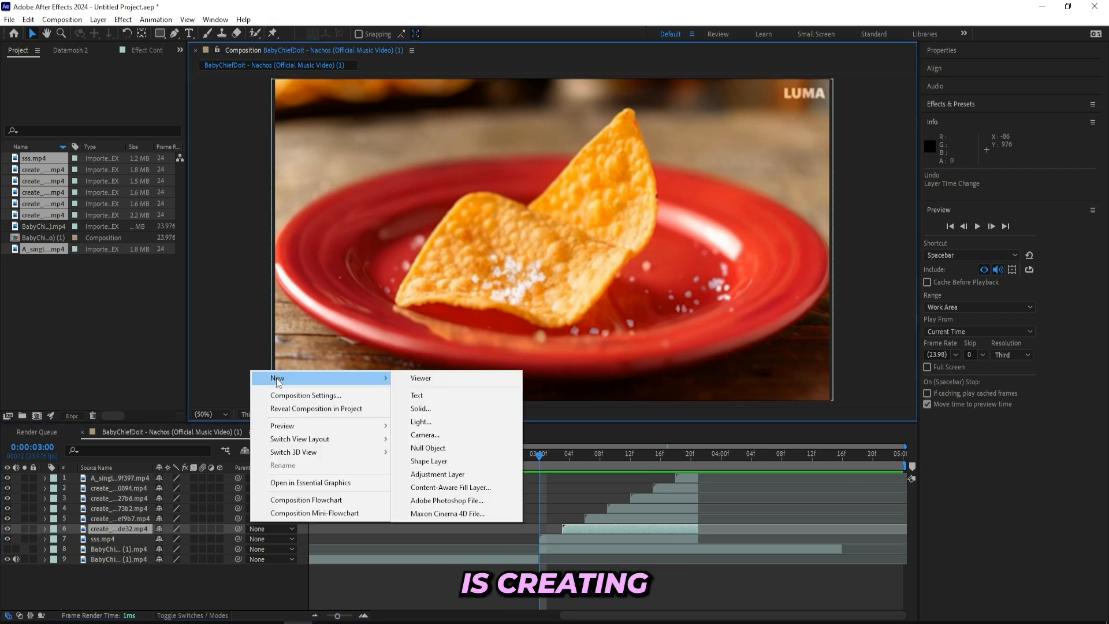
Step: Add an adjustment layer and lower its Posterize Time frame rate to 12 for choppier motion
click(437, 474)
text(posterize tim)
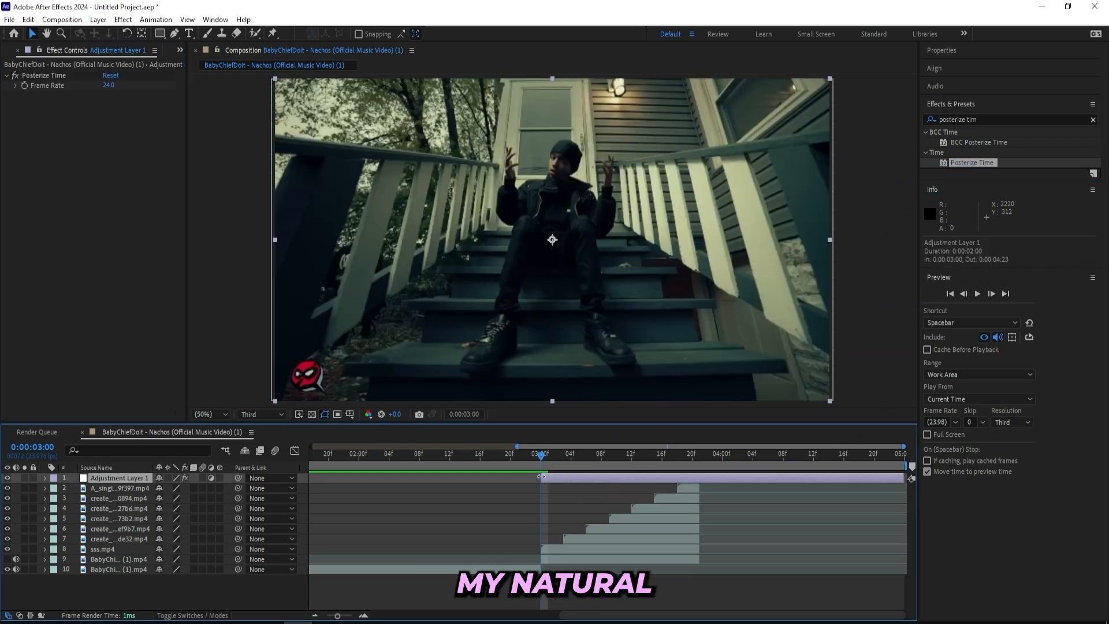
click(102, 549)
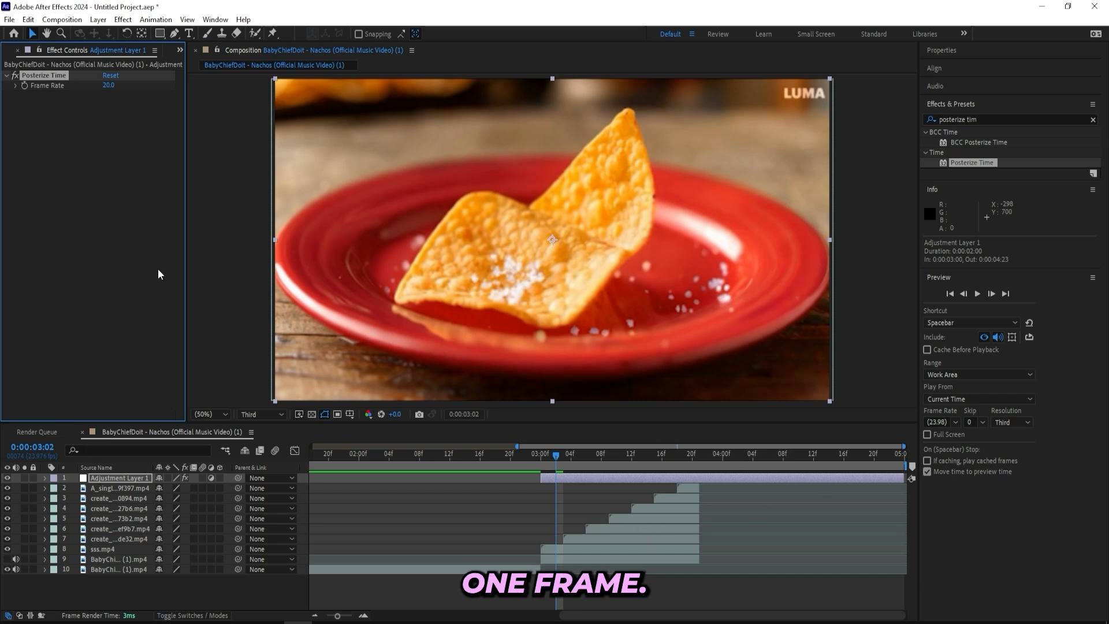
text(12)
click(1011, 119)
text(hotspo)
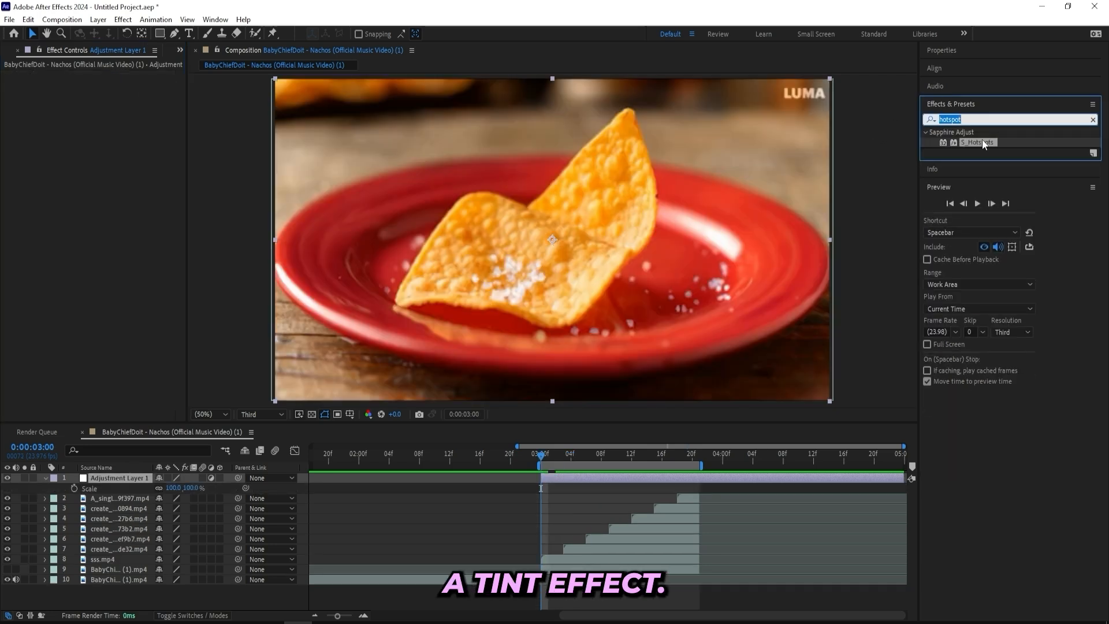
Step: Apply Tint and Add Grain to the adjustment layer, shrinking the grain size to 0.700
text(tint)
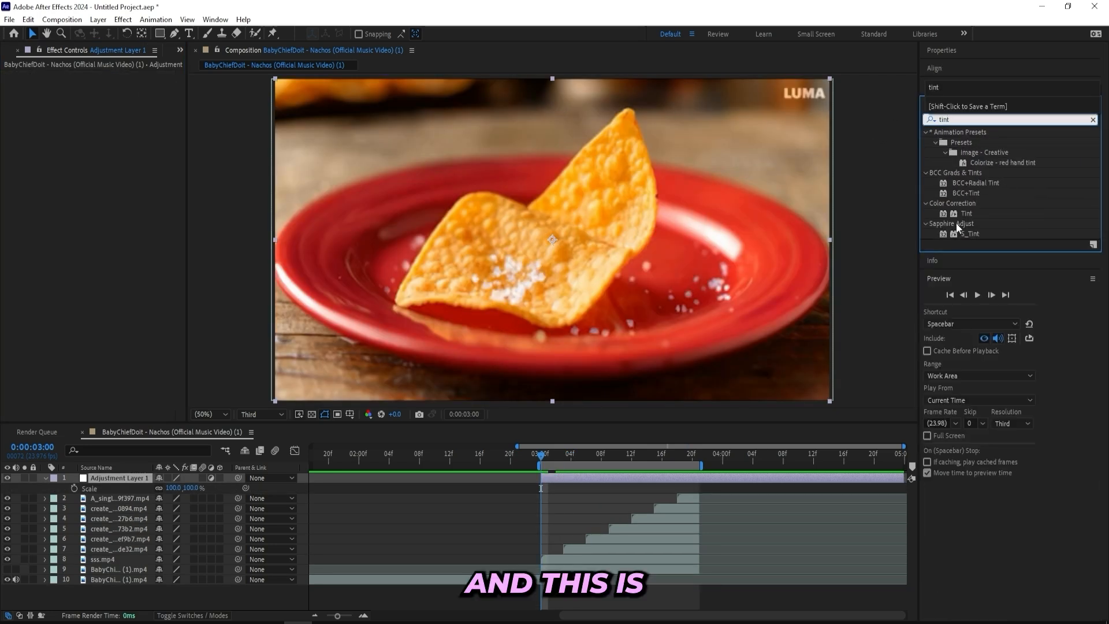
double_click(966, 213)
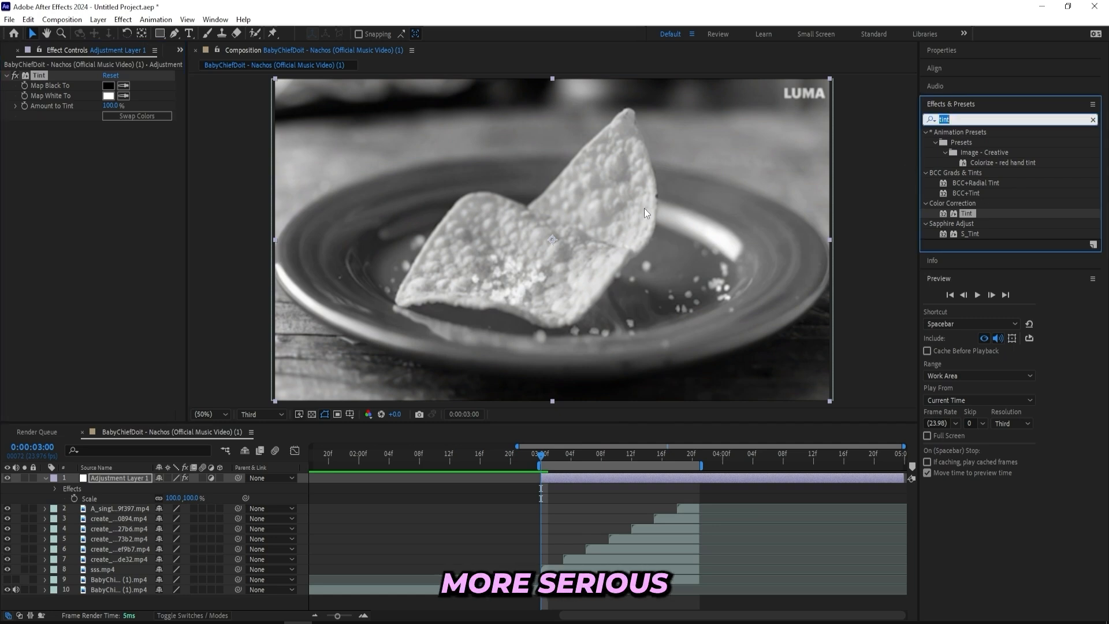
text(add)
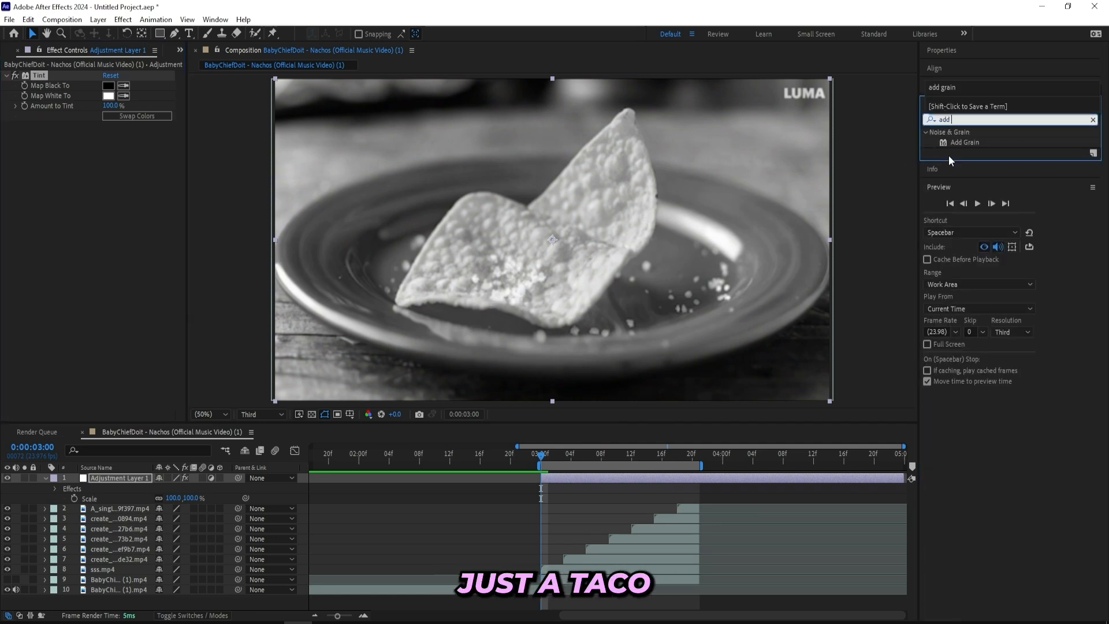
double_click(964, 142)
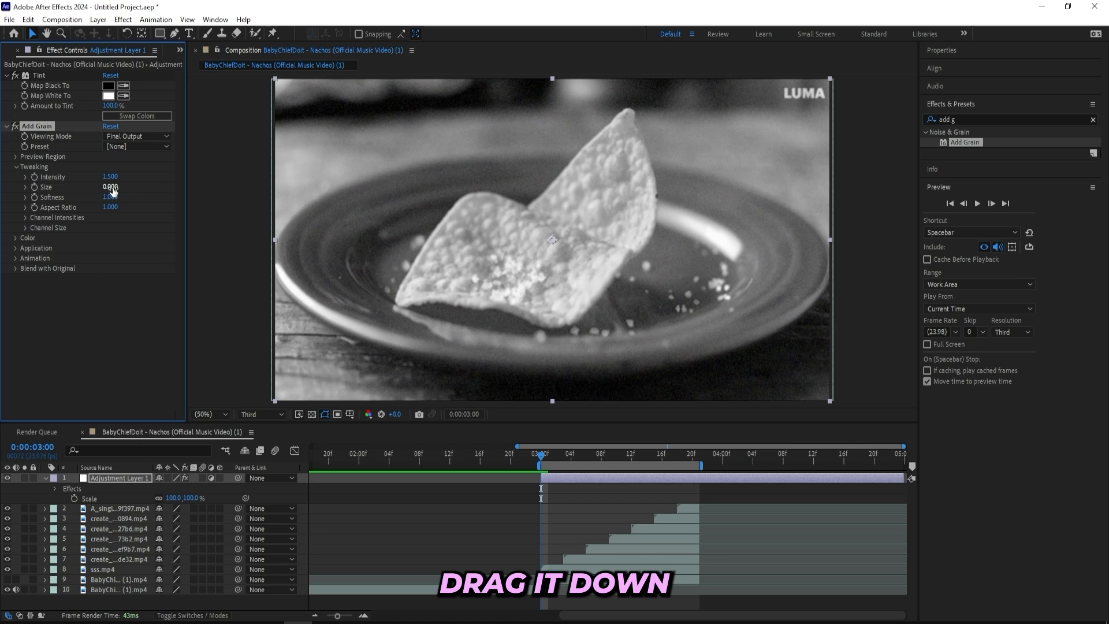
drag(110, 188, 110, 206)
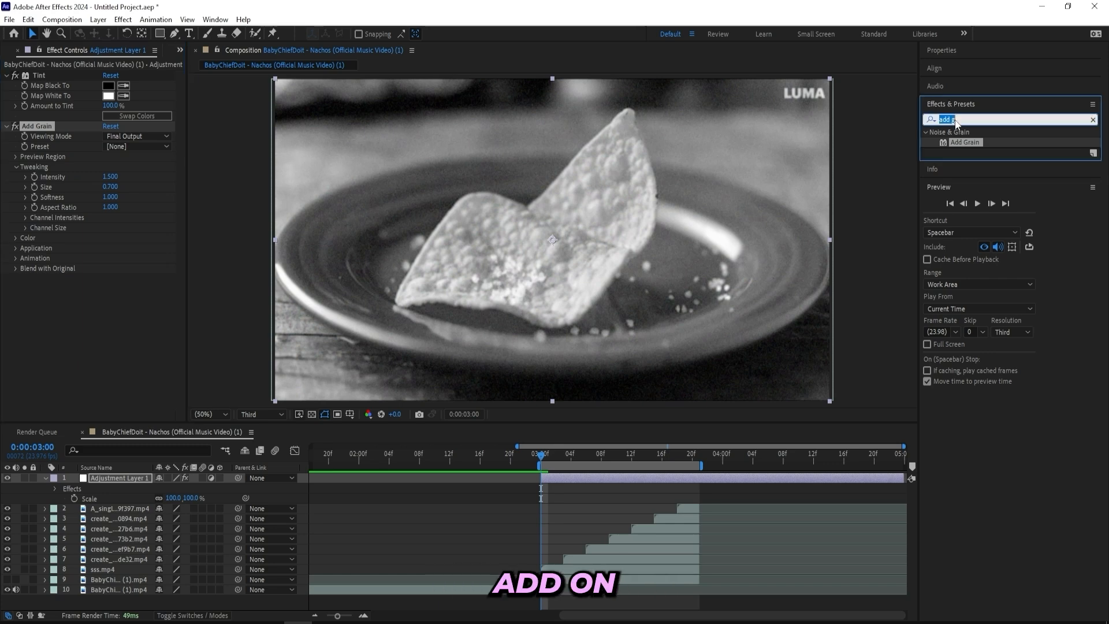
Step: Apply the S_Hotspots effect to the adjustment layer
text(hotspot)
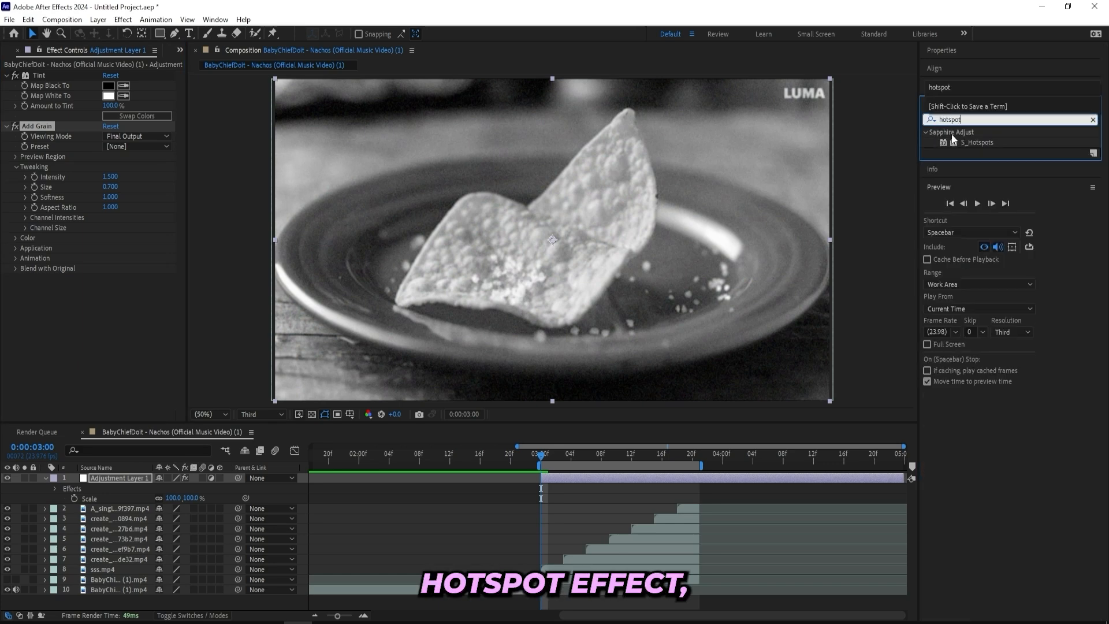
double_click(978, 142)
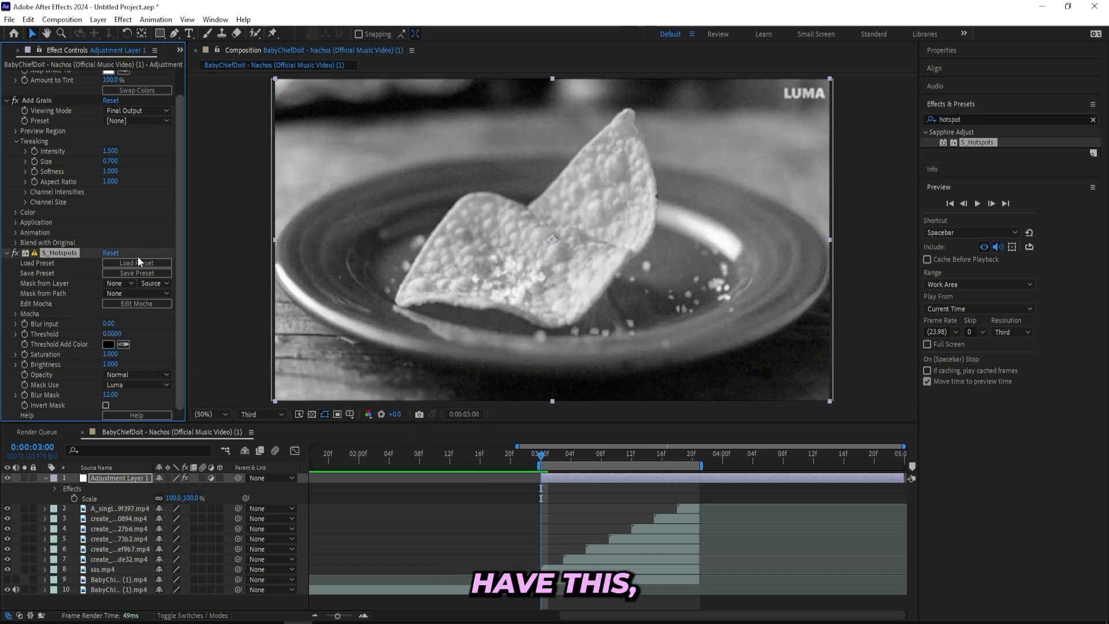
click(677, 457)
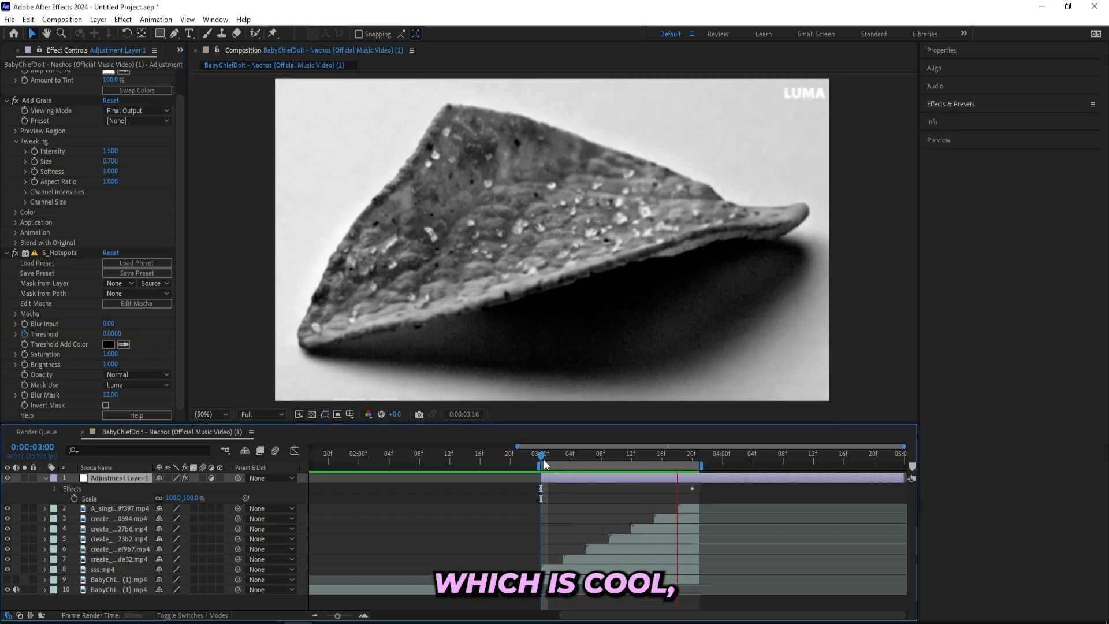
Step: Scrub the timeline to preview the hotspot and glitch effects at another point in the montage
drag(544, 463, 559, 464)
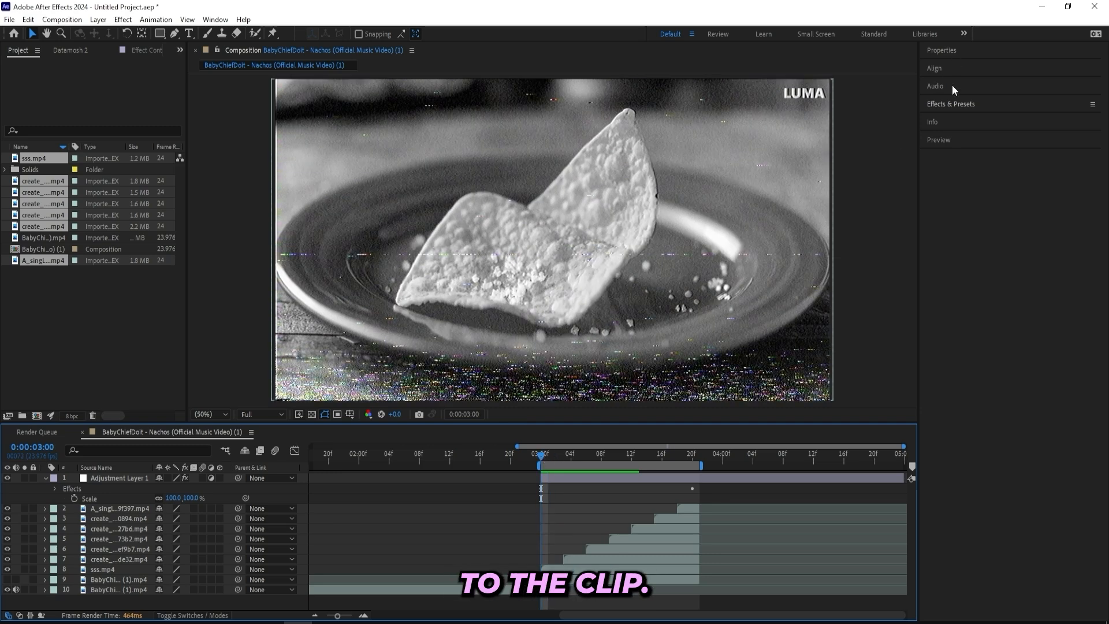
Step: Search Effects & Presets for Transform, add it to the adjustment layer and preview the result
text(threshold)
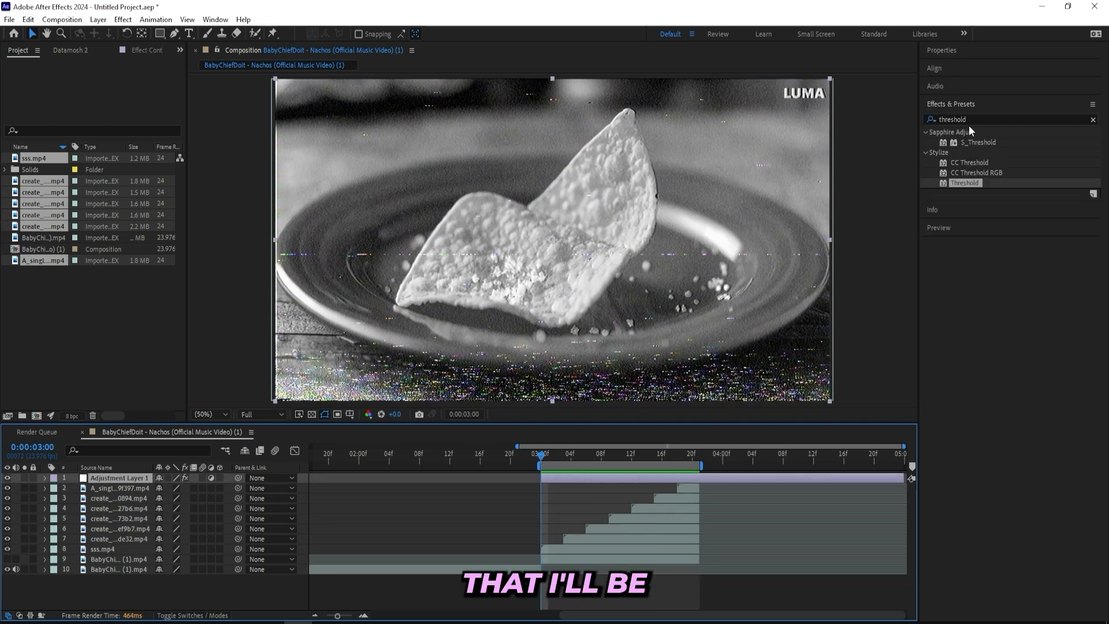
text(transform)
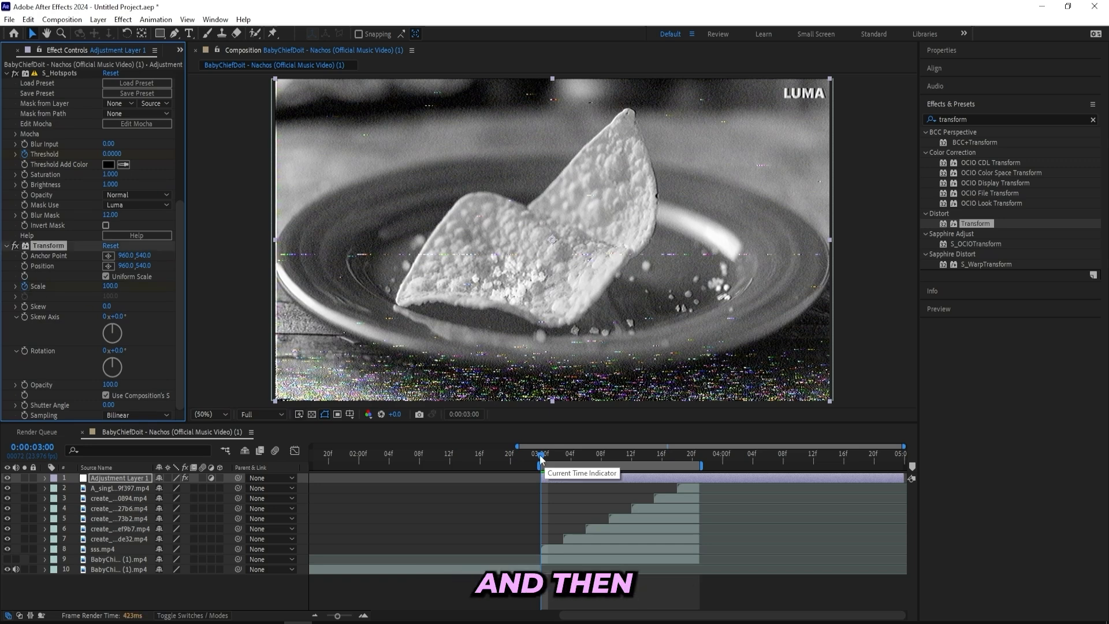
drag(540, 465, 677, 464)
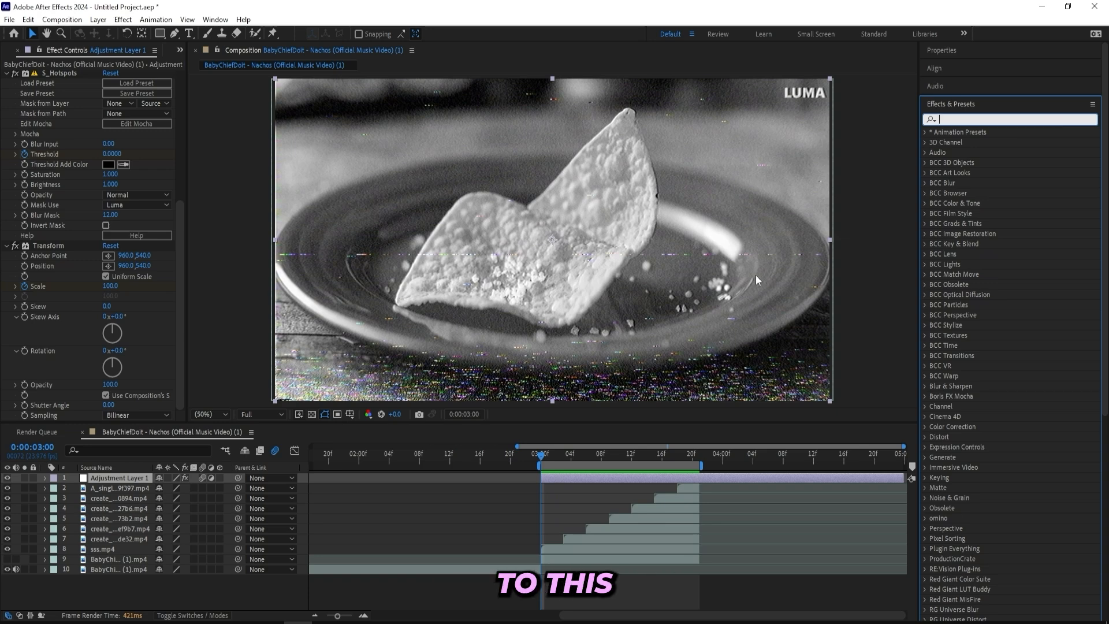
text(s_shake)
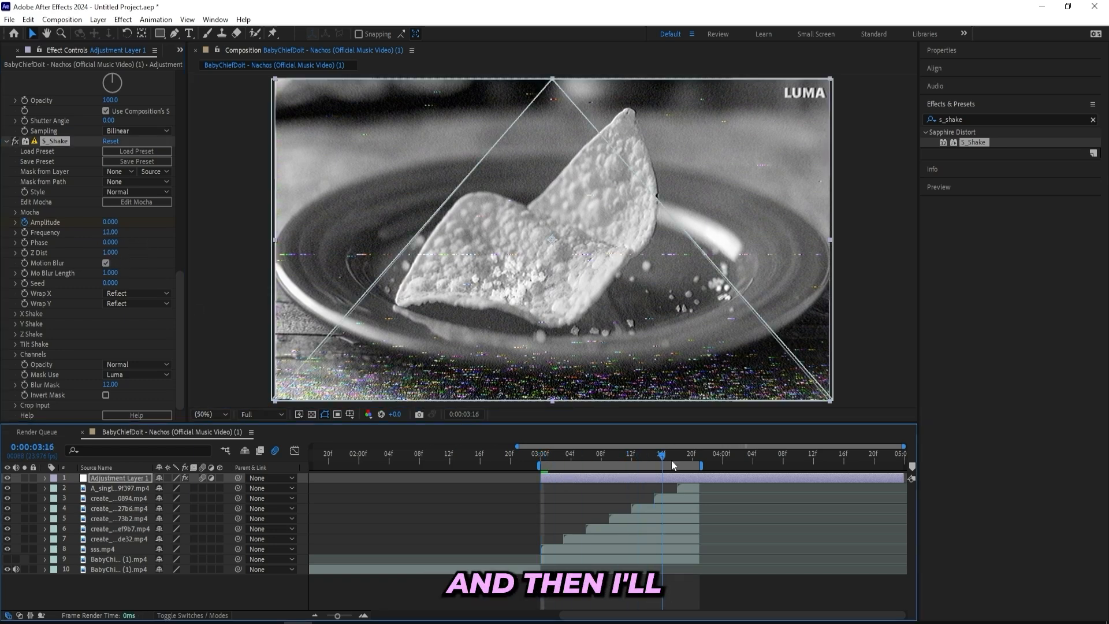
Step: Set the S_Shake effect's frequency to 8 alongside its 0.042 amplitude
click(663, 465)
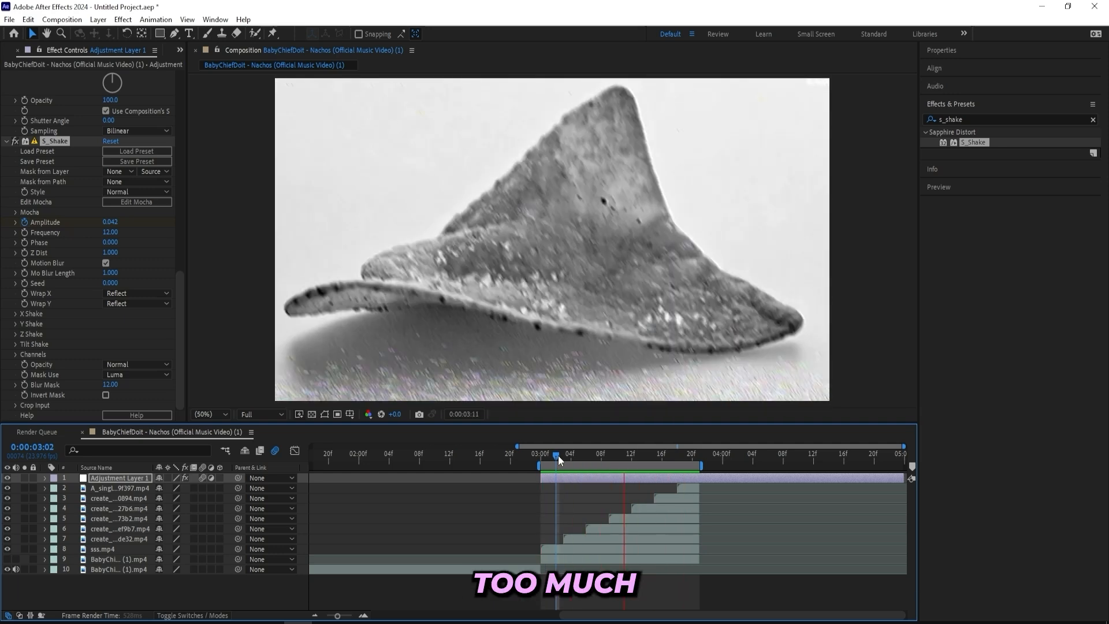
click(110, 232)
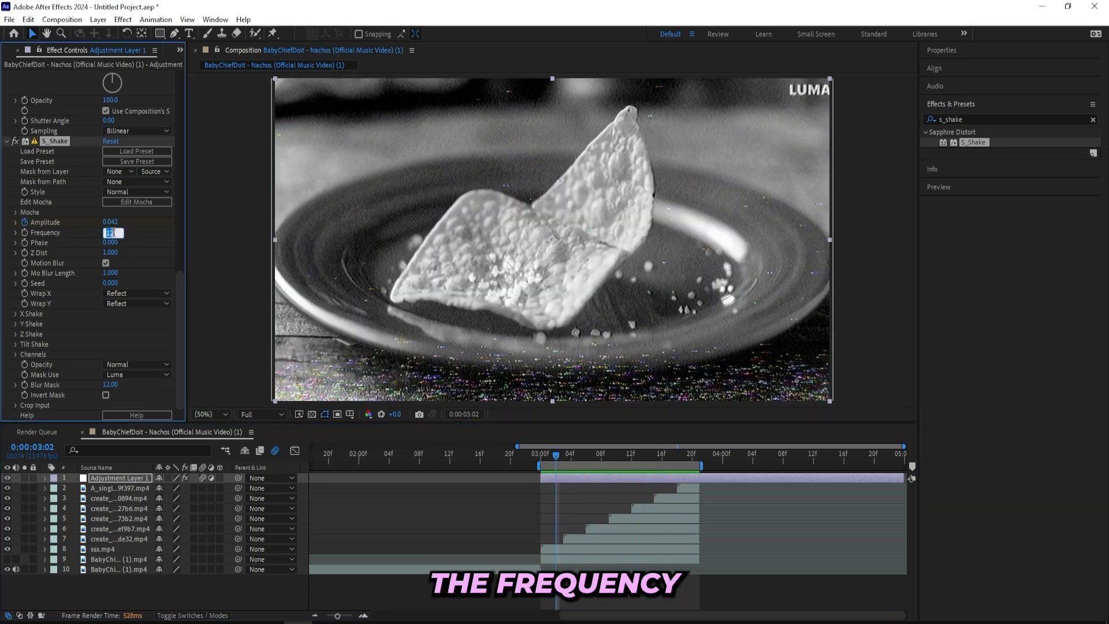
text(8)
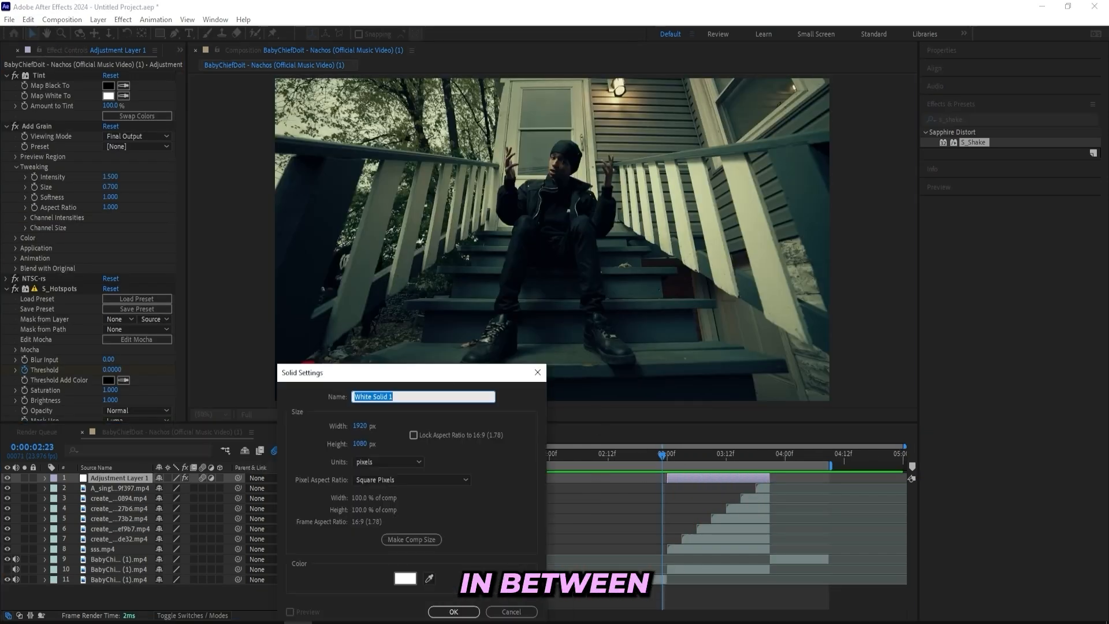
Step: Confirm the new full-frame white 1920x1080 solid layer
click(453, 612)
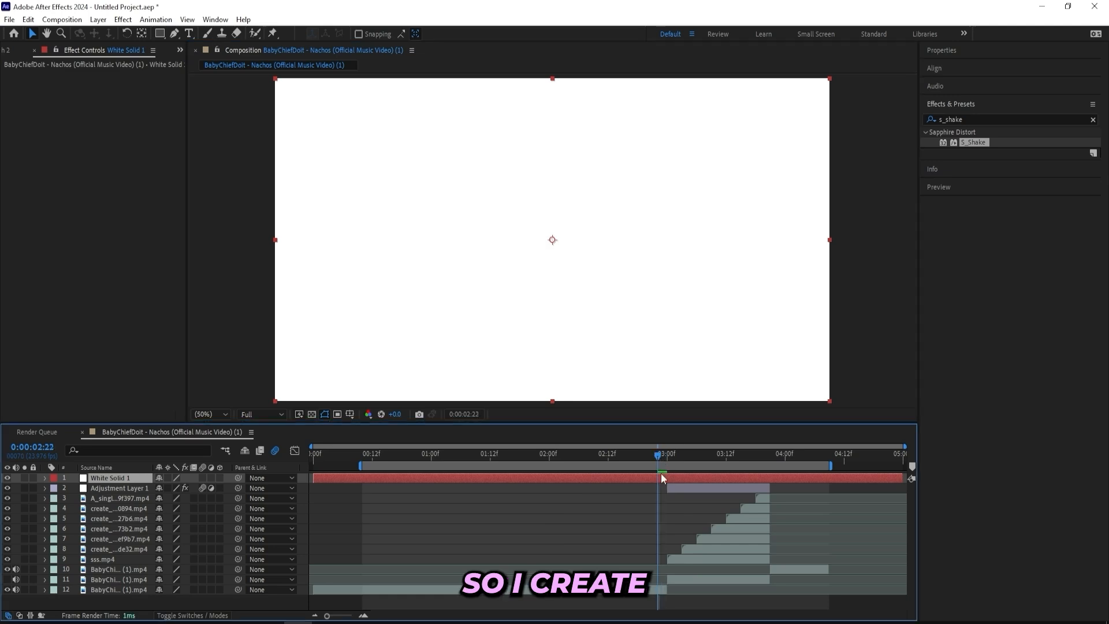